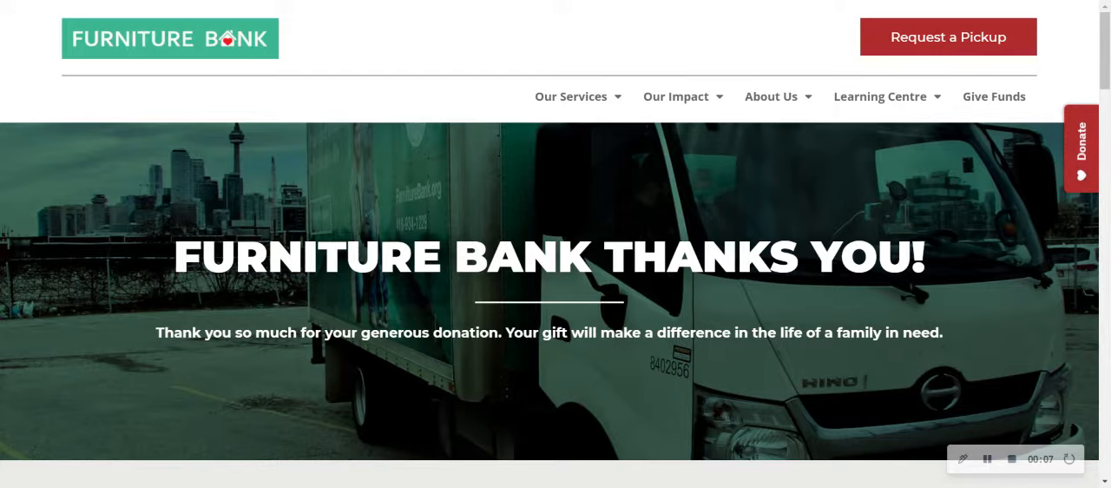
- Open the Request a Pickup page from the header and scroll down to the empty details form
left_click(948, 36)
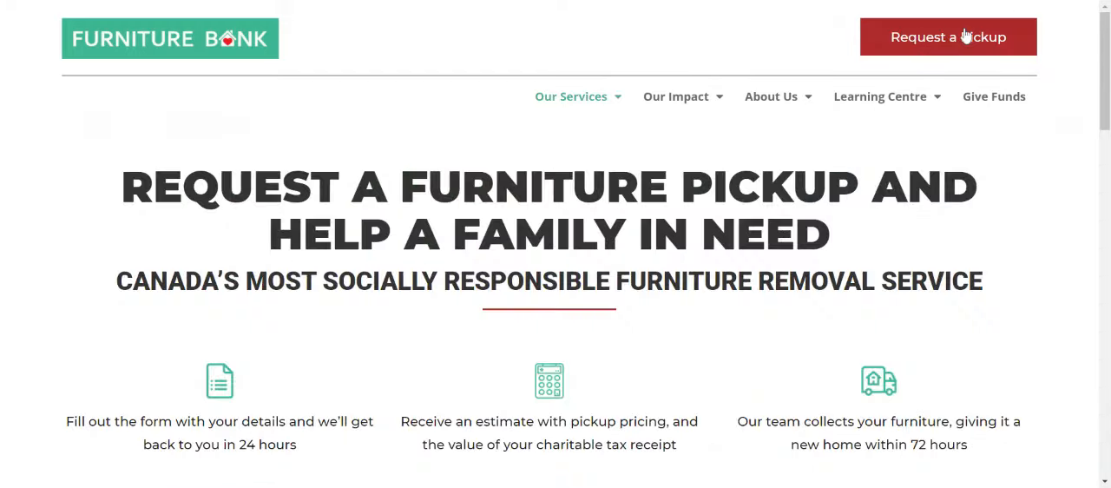
scroll("down", 3)
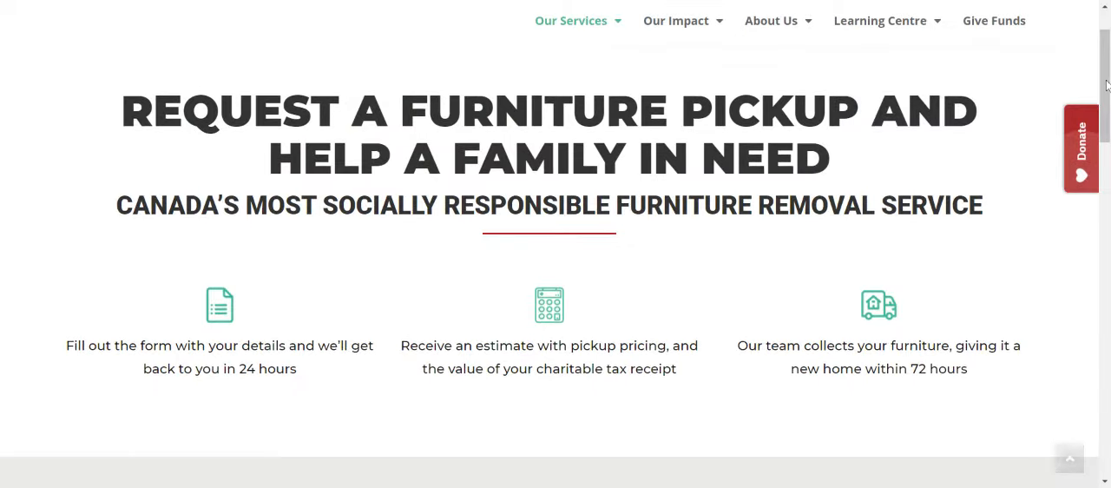
scroll("down", 3)
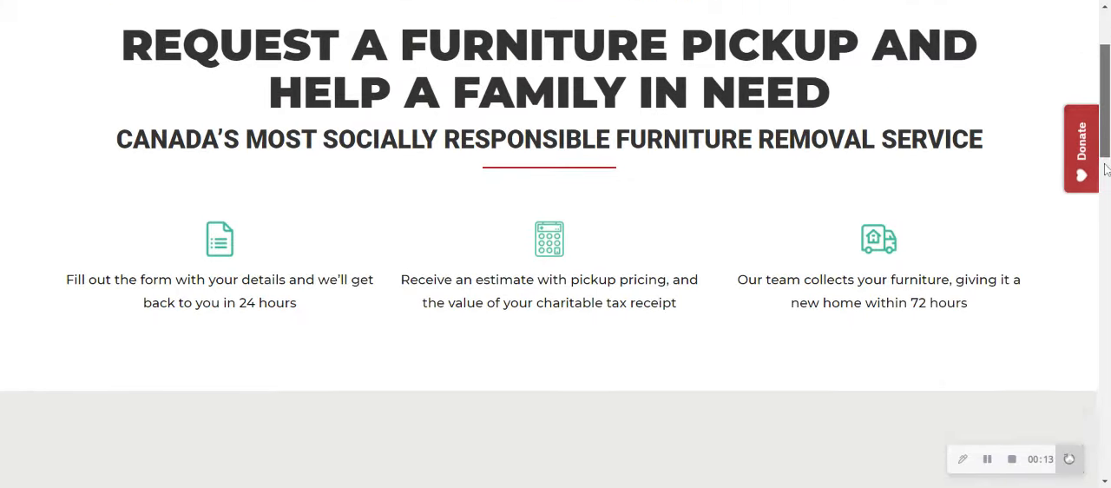
scroll("down", 3)
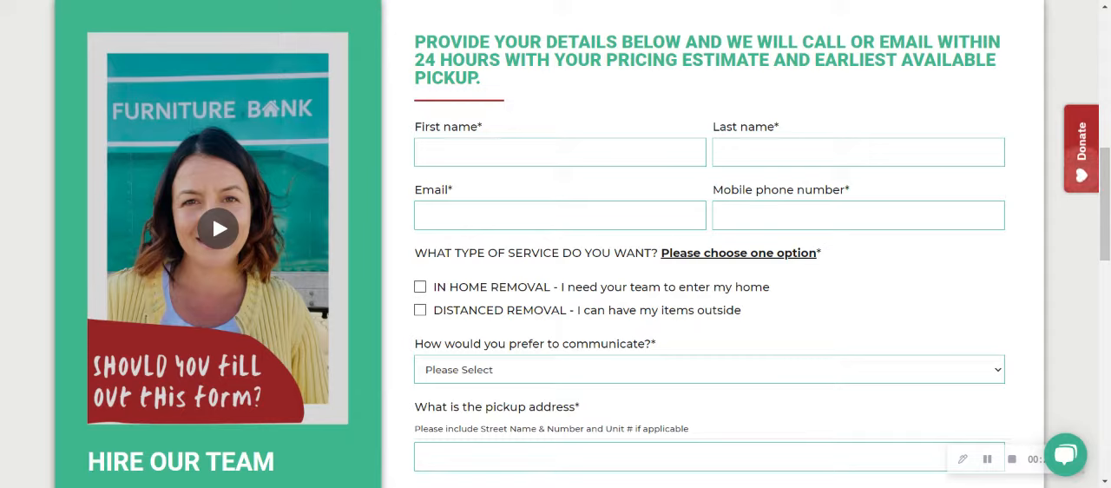
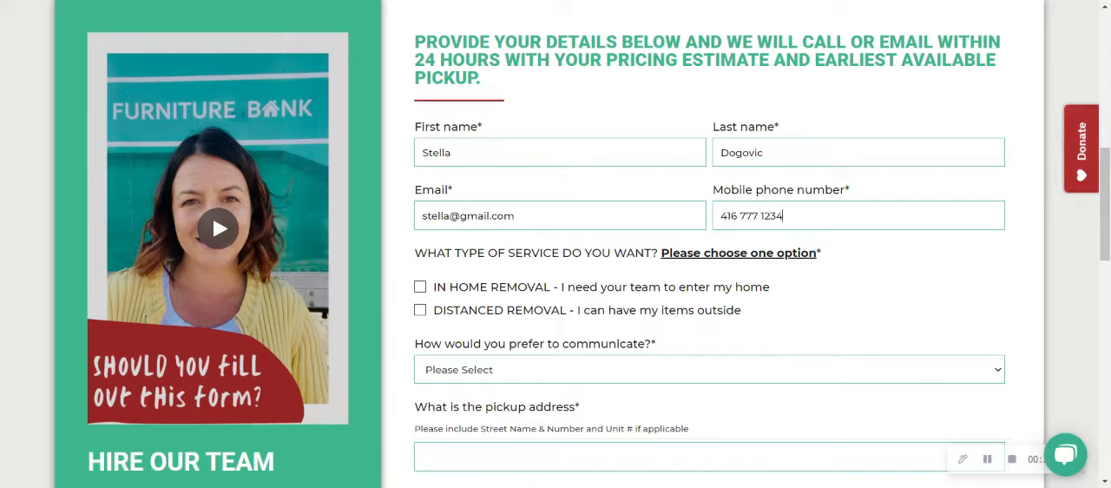
- Fill in first name, last name Dogovic, email address and a 416 mobile number
mouse_move(833, 308)
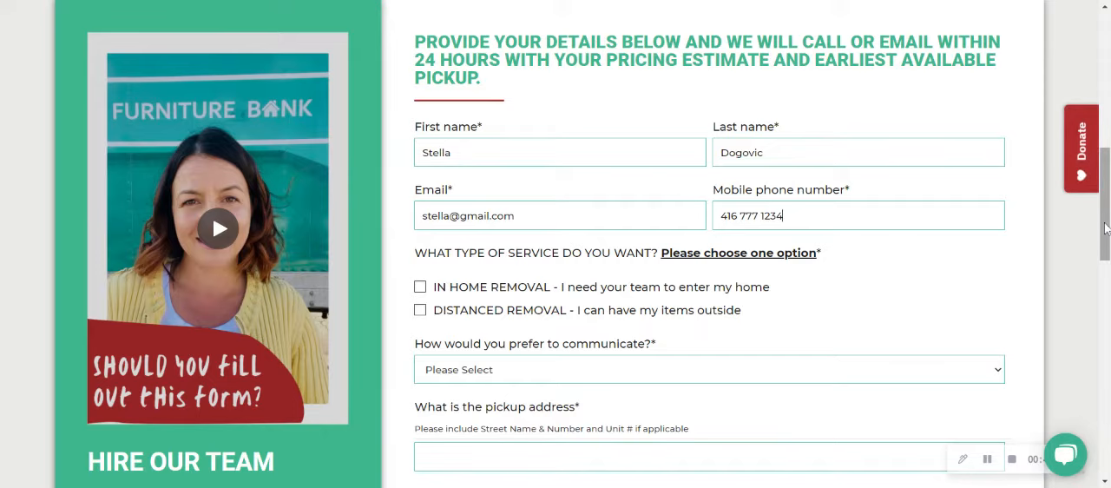
- Set the service type to Distanced Removal instead of In Home Removal
scroll("down", 3)
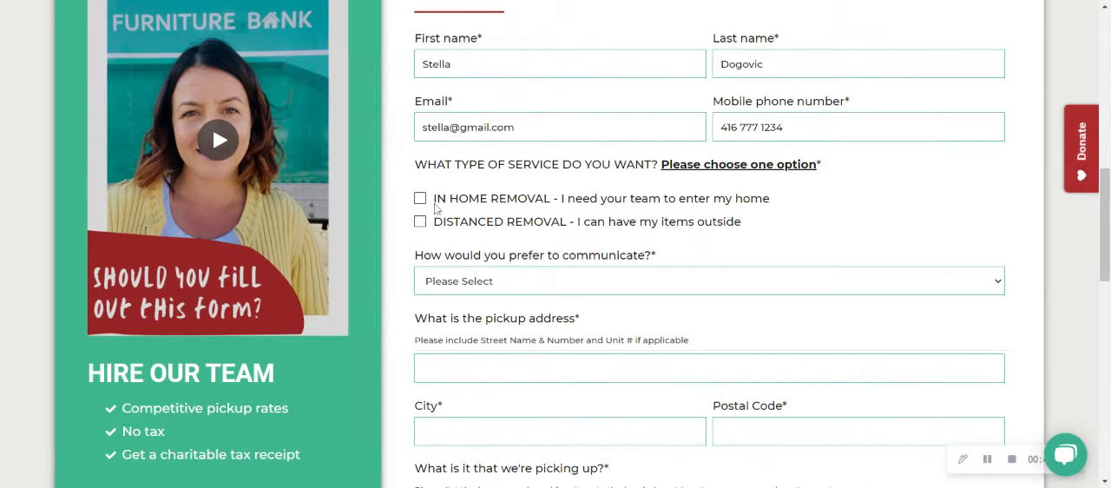
left_click(420, 198)
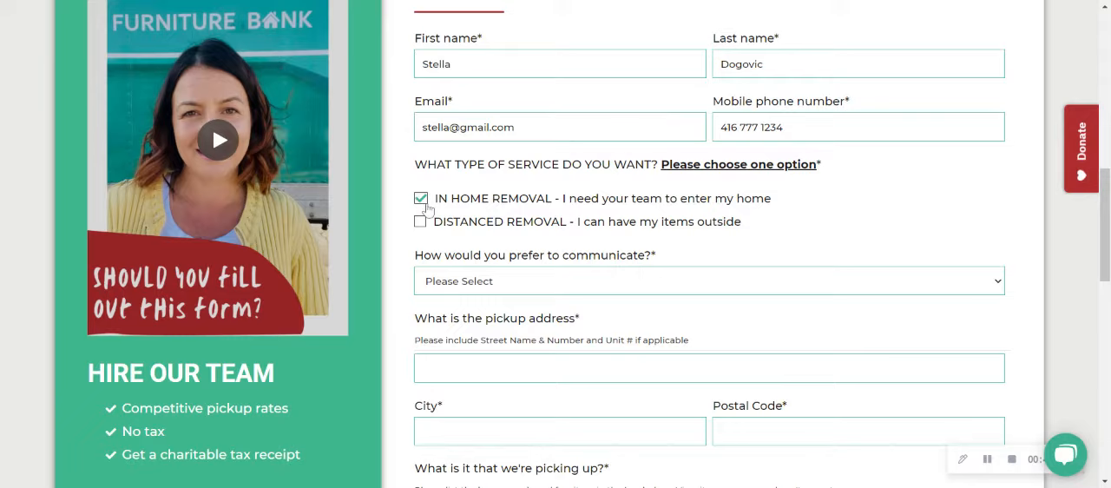
mouse_move(420, 198)
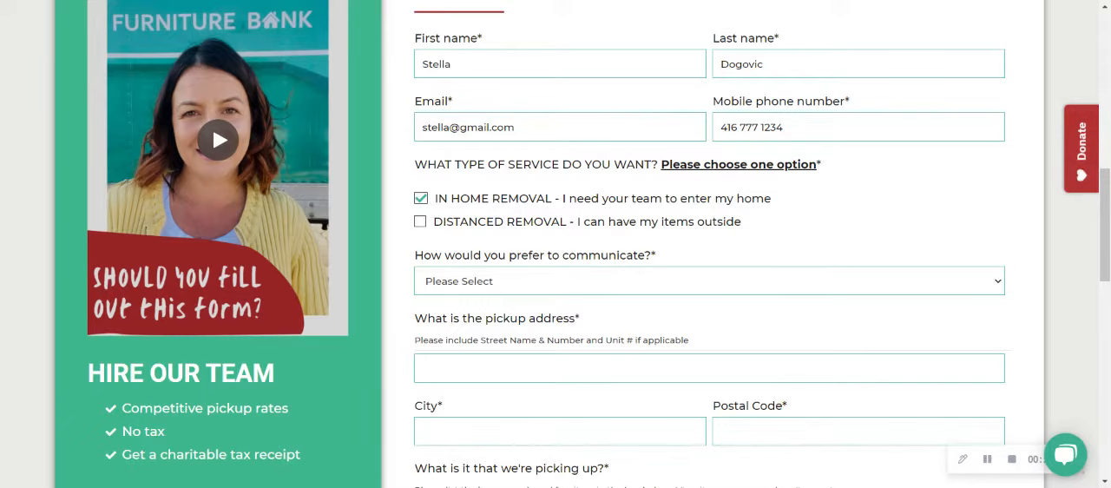
left_click(420, 221)
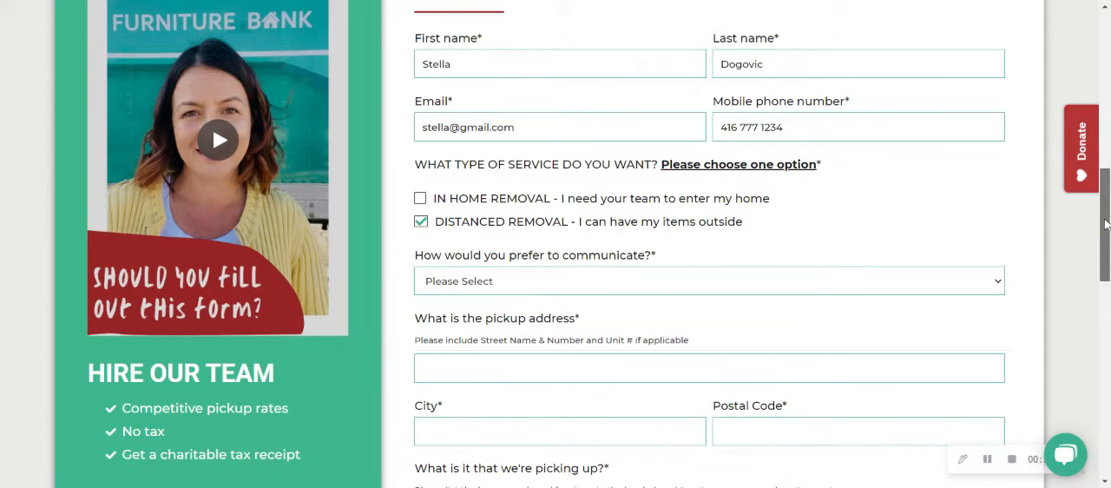
- Choose Email as the preferred communication method
scroll("down", 3)
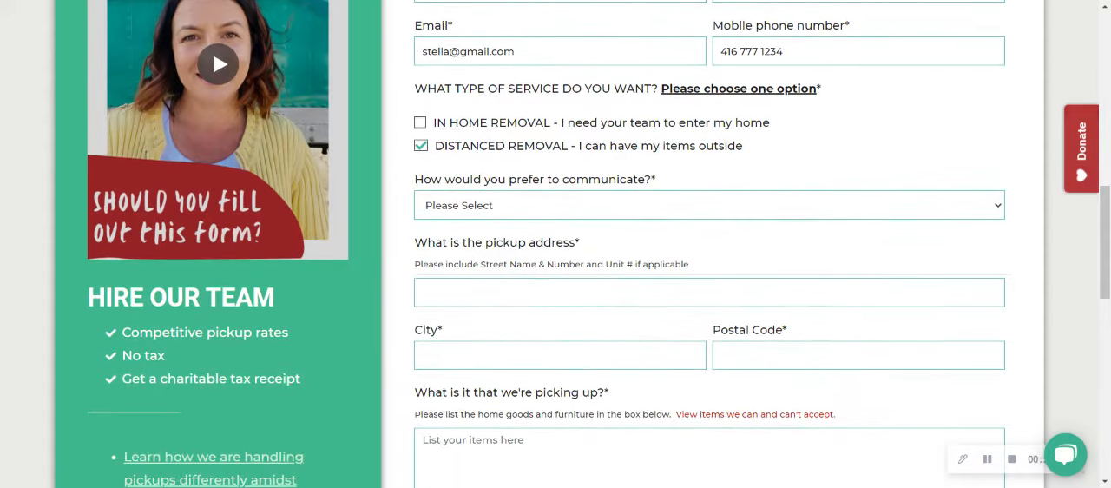
left_click(707, 205)
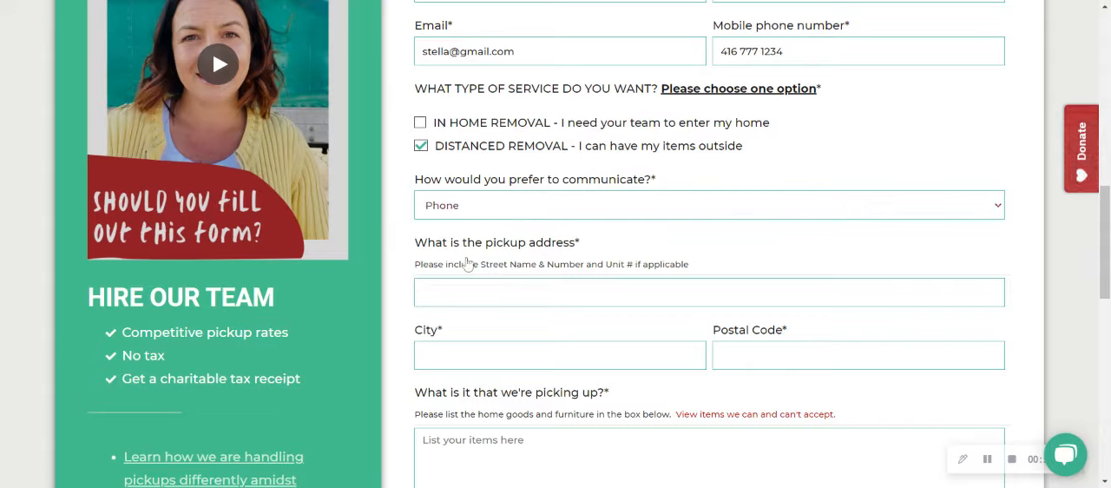
mouse_move(469, 226)
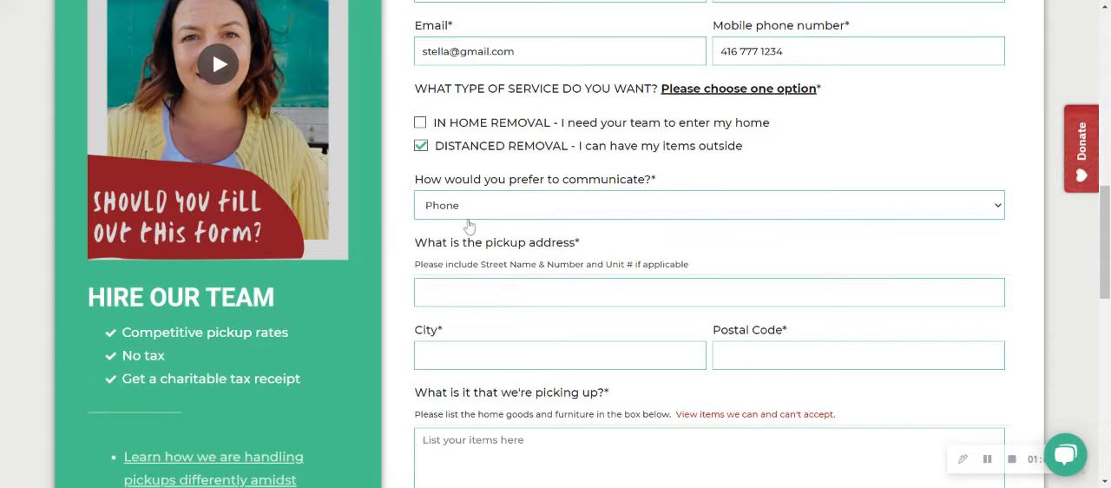
left_click(707, 205)
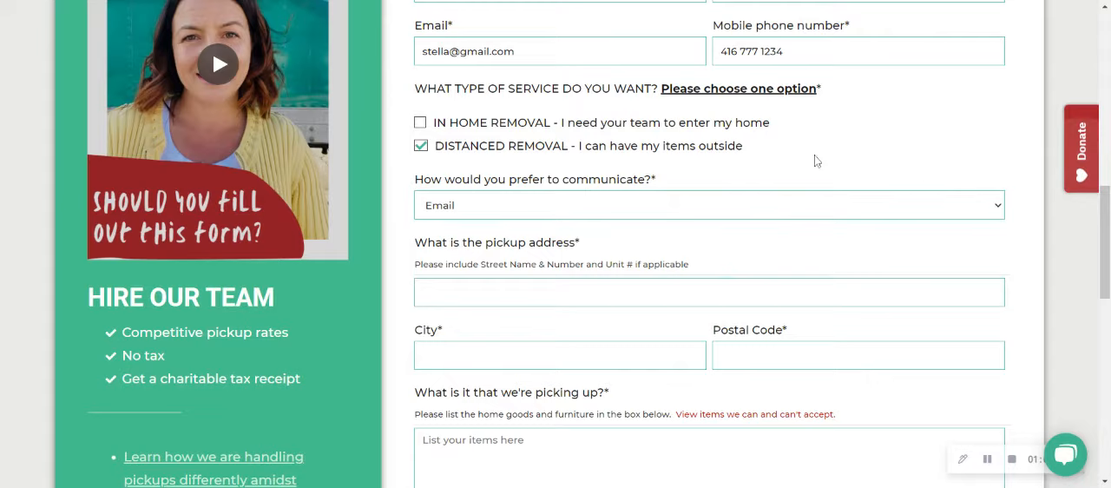
mouse_move(871, 168)
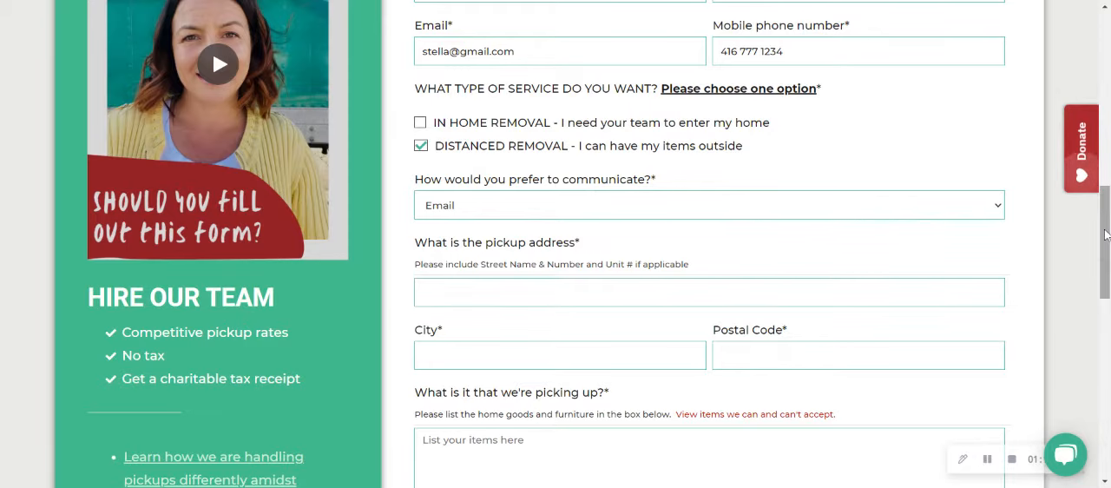
scroll("down", 3)
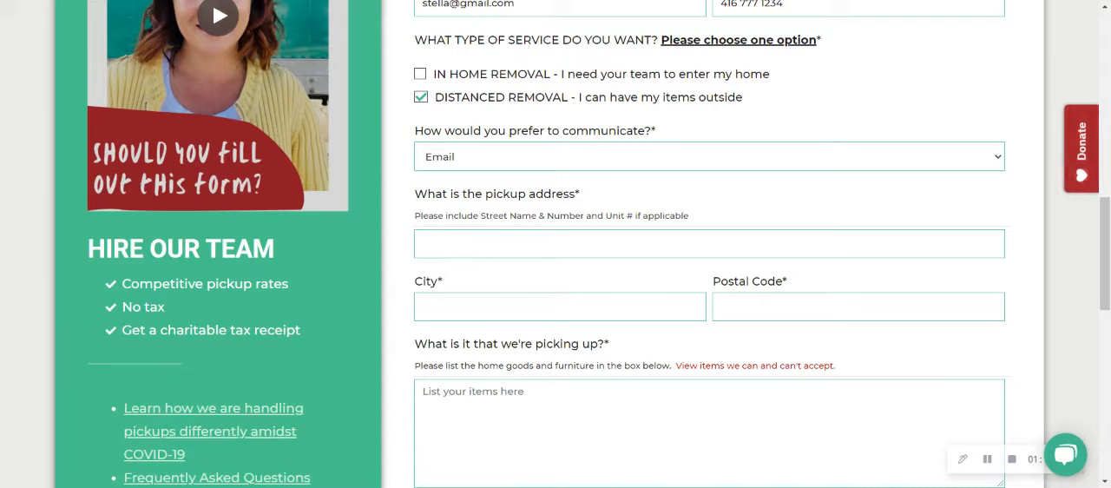
left_click(709, 243)
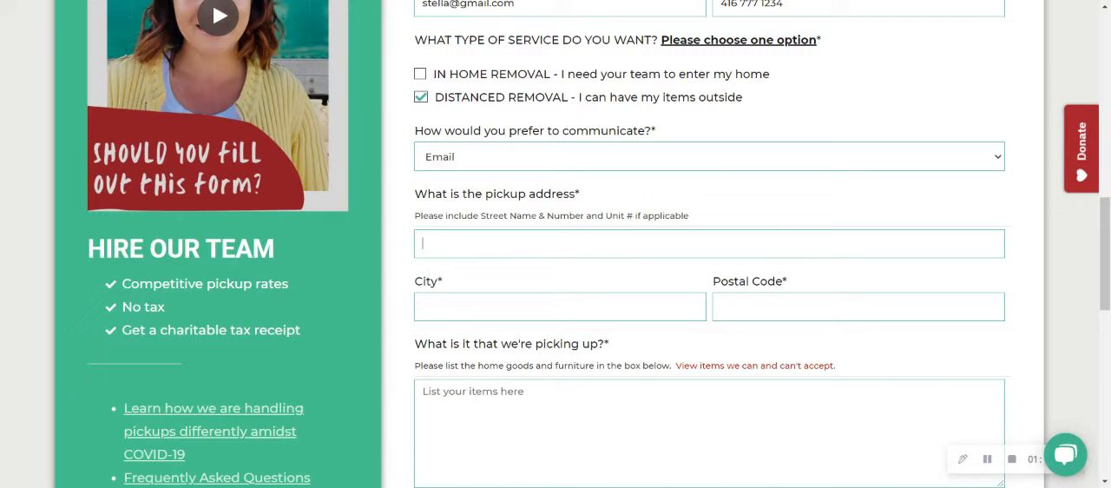
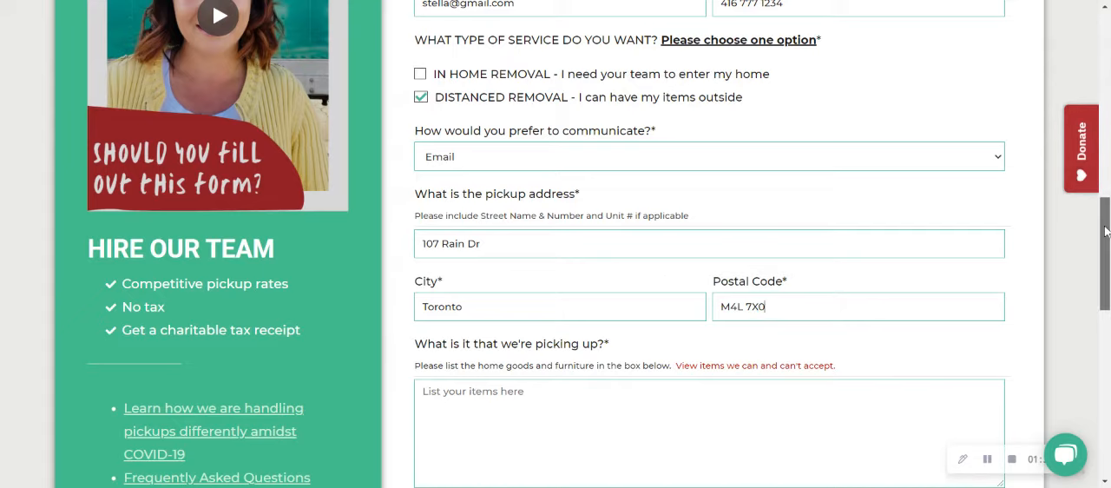
- List the items: 1 x 6ft bookshelf, 1 x 7ft sofa, 2 boxes of housewares
scroll("down", 3)
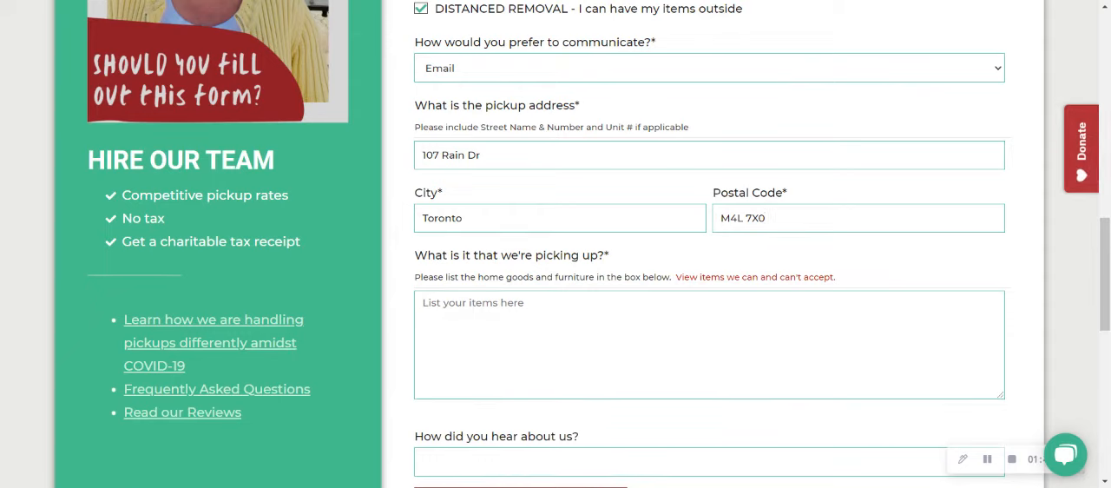
mouse_move(692, 285)
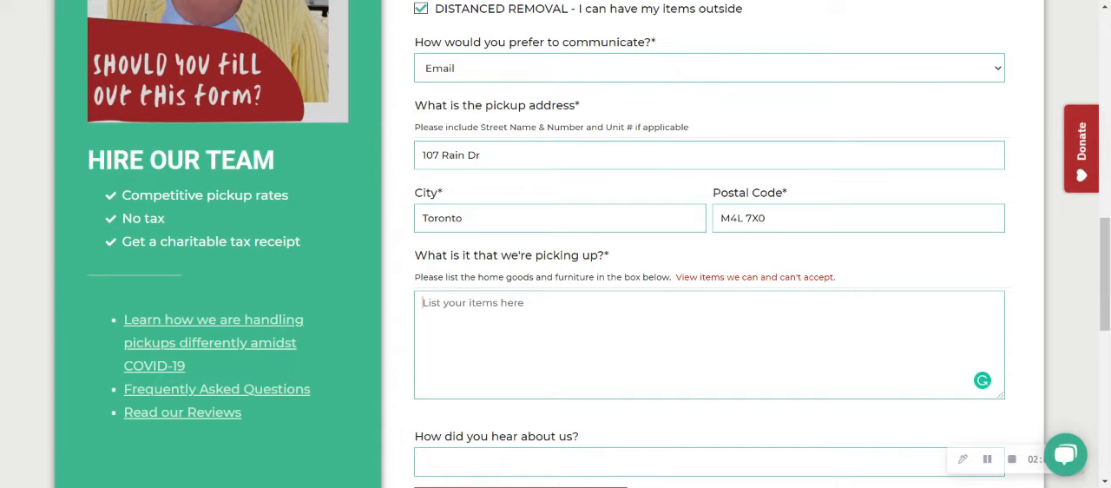
type("1 X")
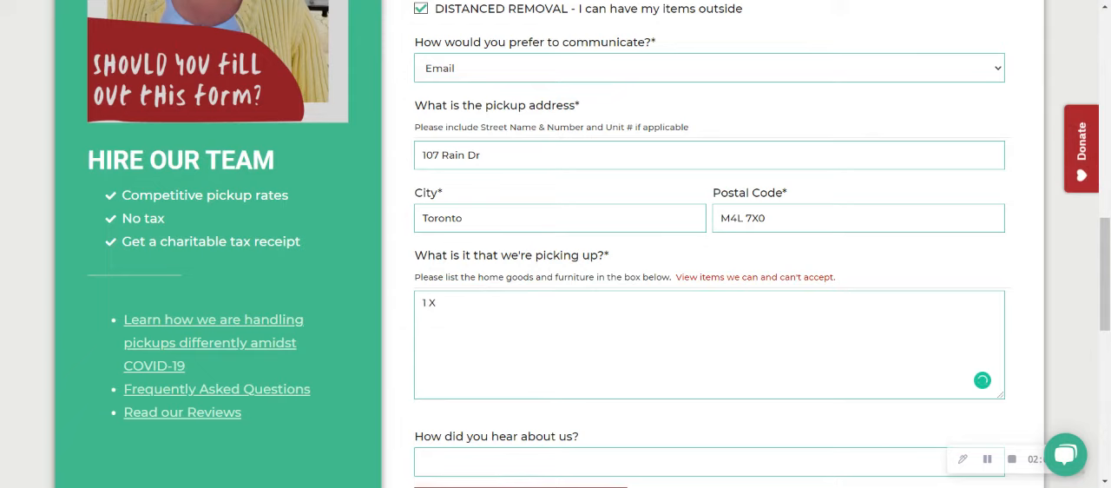
type("BOOKSHELF- 6FT HIGH BY 3FT WIDE")
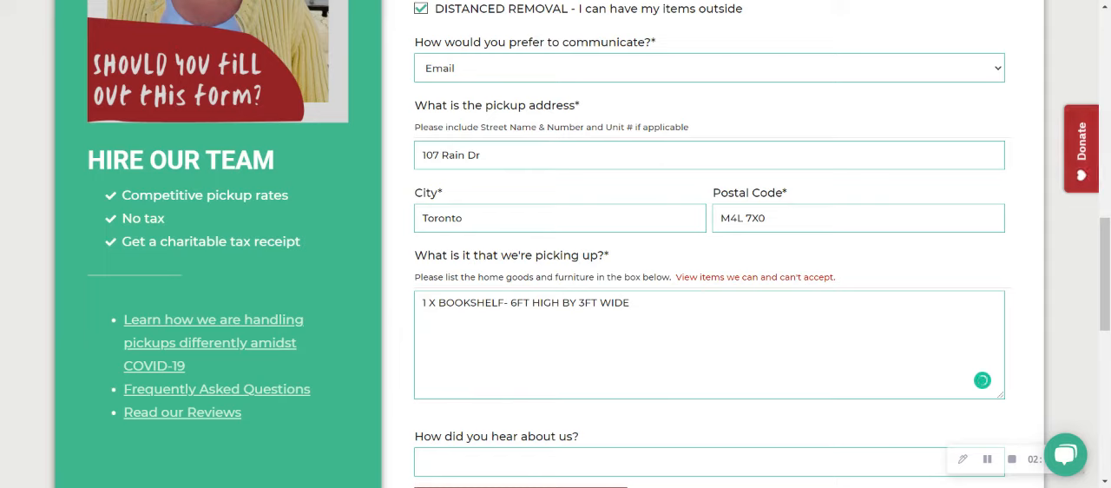
type("1 X SOFA")
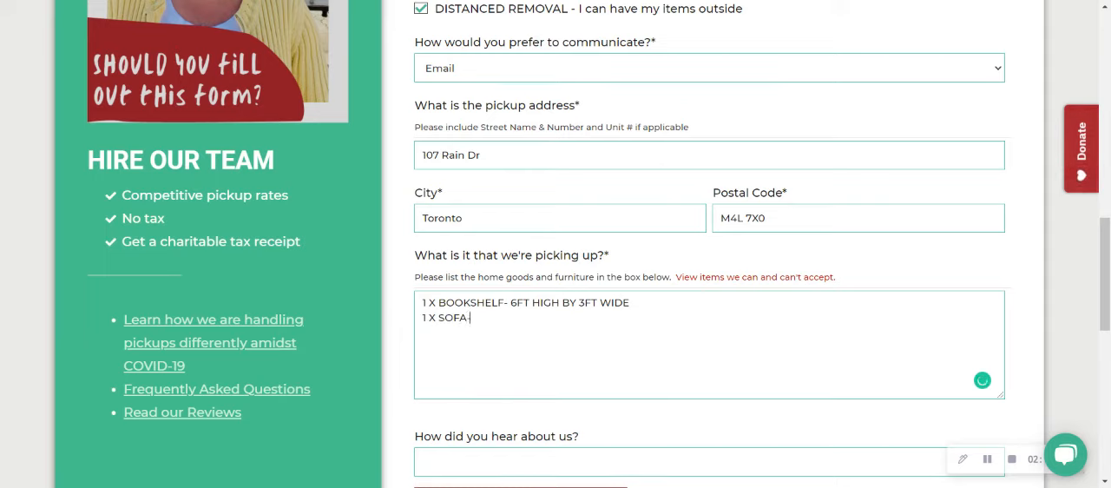
type("- 7FT LONG")
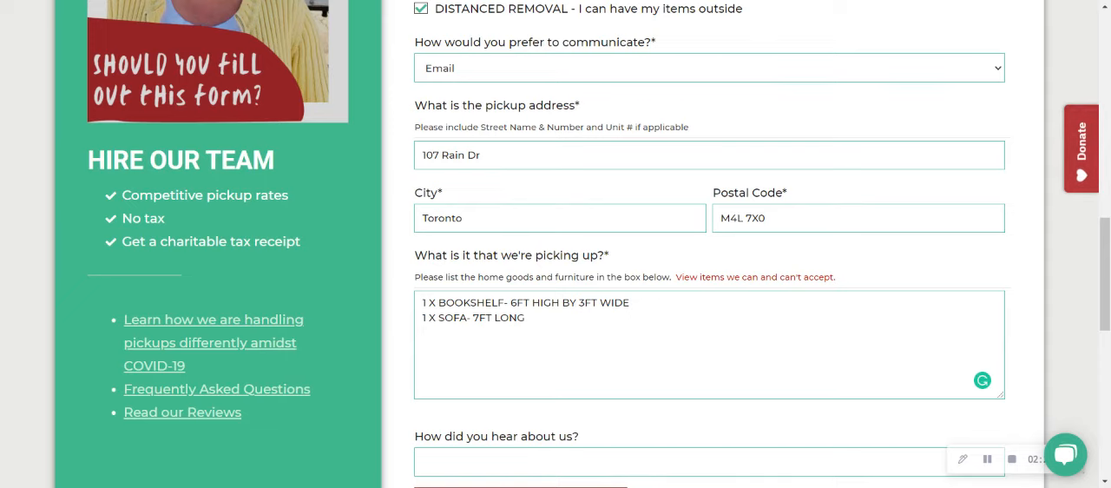
type("2 X BOX")
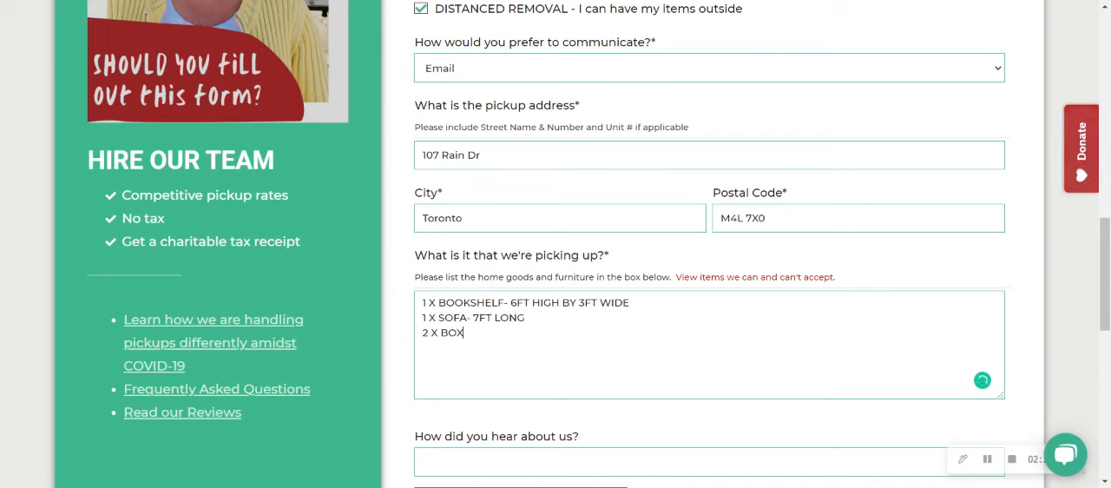
type("ES OF HO")
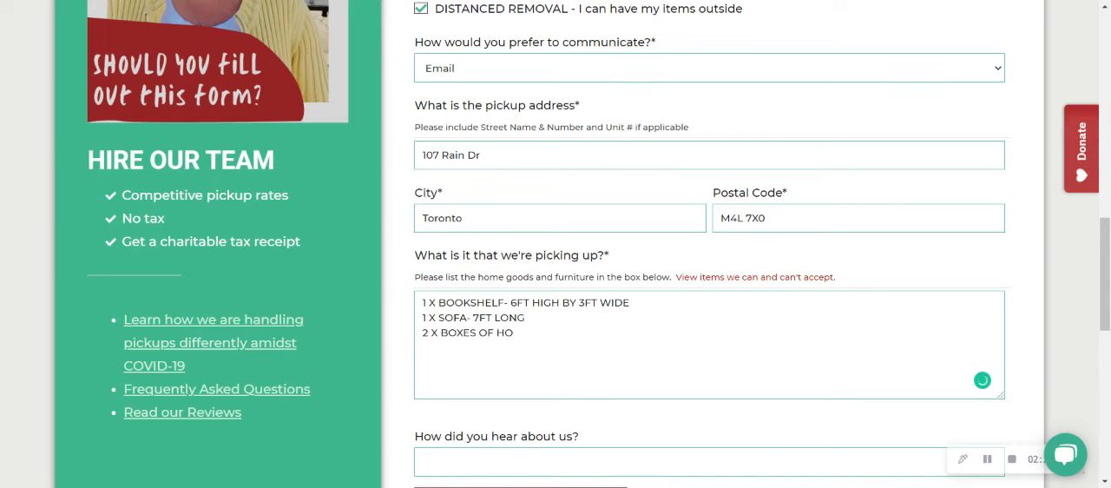
type("USEWARES")
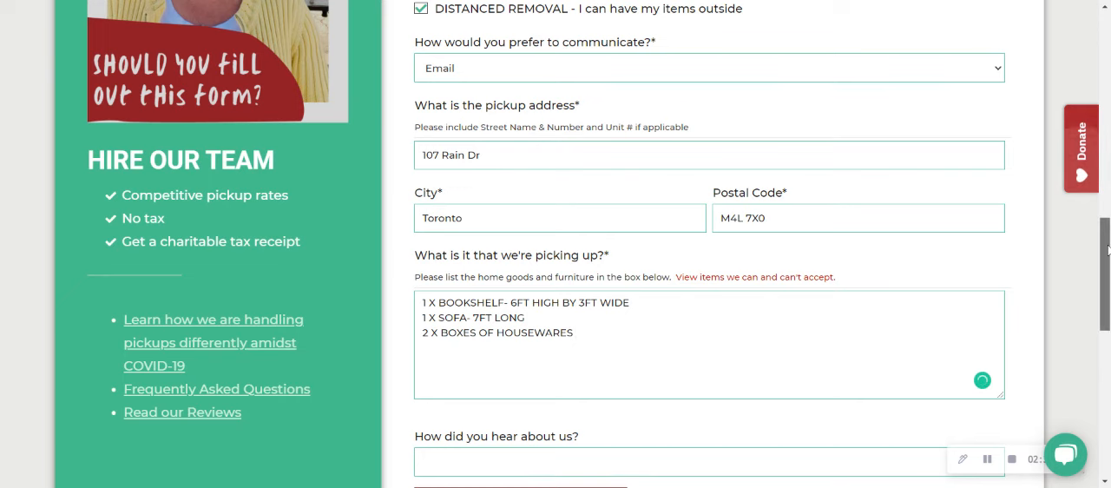
- Enter INSTAGRAM as the referral source and submit the pickup request
scroll("down", 3)
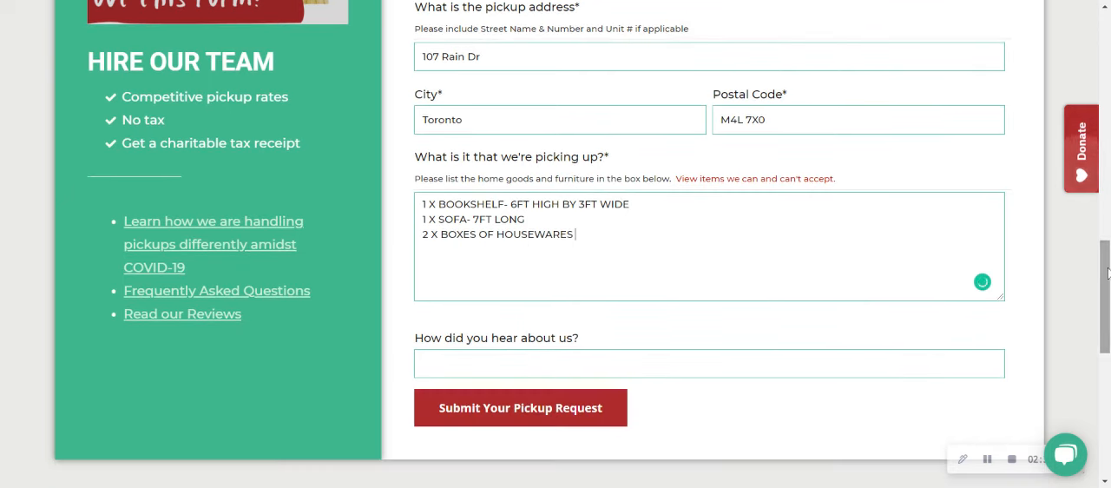
type("INSTAGRAM")
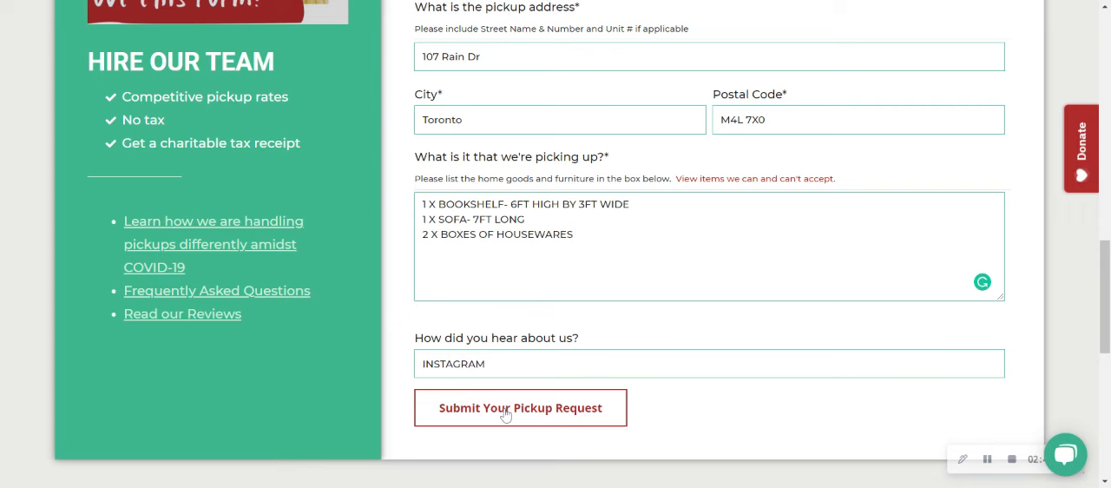
left_click(520, 407)
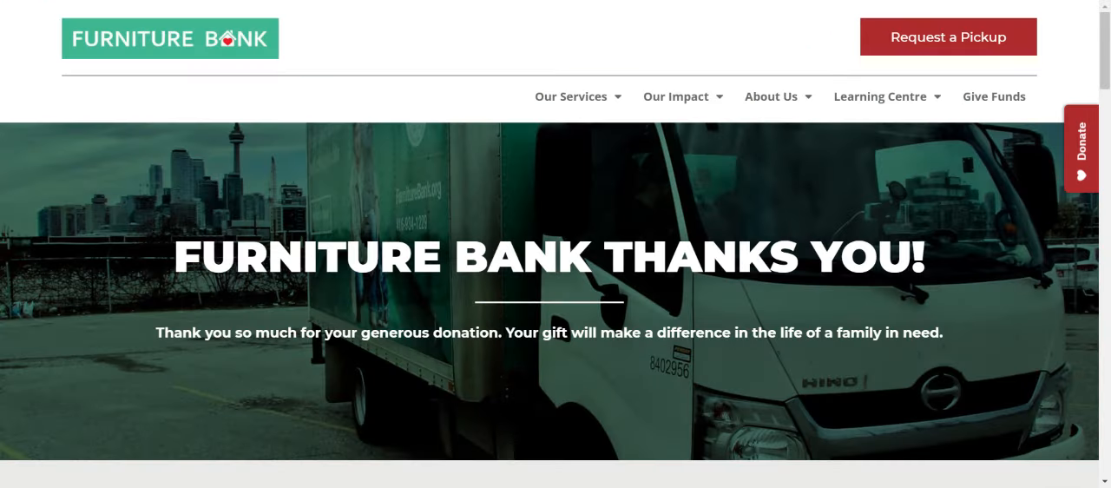